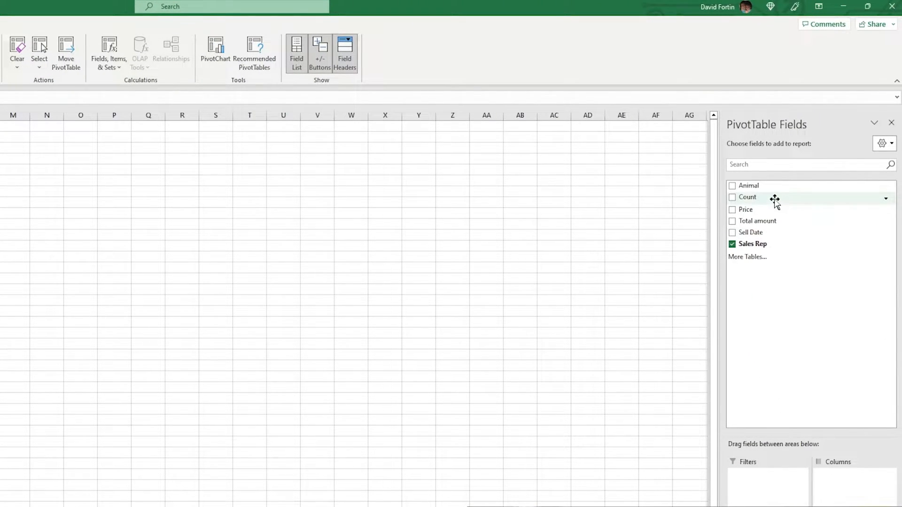
Step: Right-click a field in the PivotTable Fields list to add it to the report
right_click(38, 194)
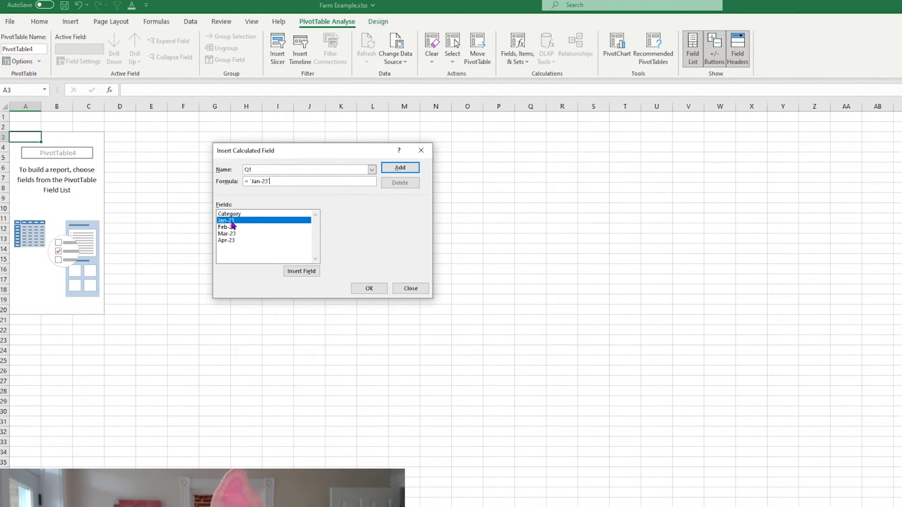
Step: Add a Q1 formula beside the pivot summing Jan-23 to Mar-23 pig sales
left_click(369, 288)
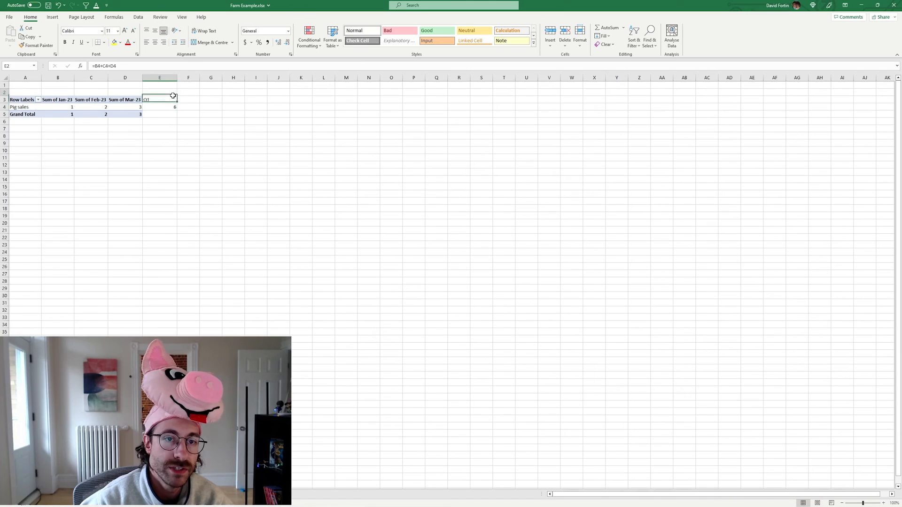